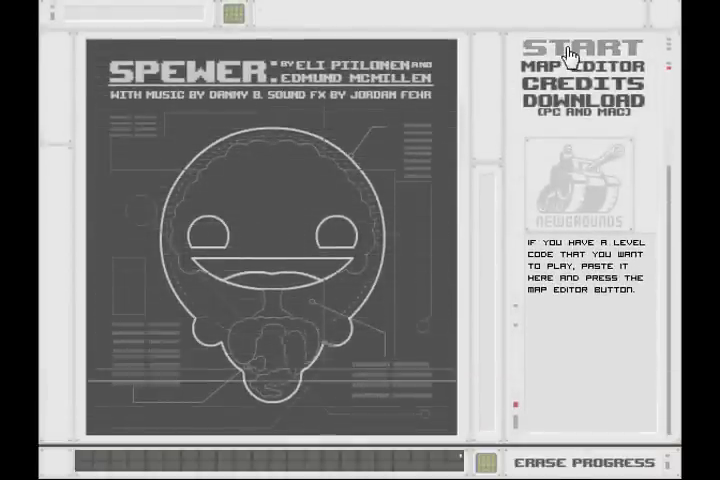
Start a new game and move the blob through Baby Steps to the exit.
{"action": "left_click", "coordinate": [571, 45]}
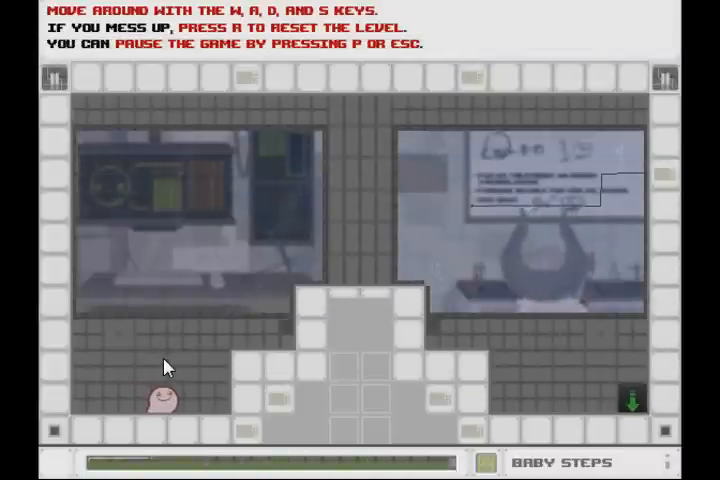
{"action": "key", "text": "w"}
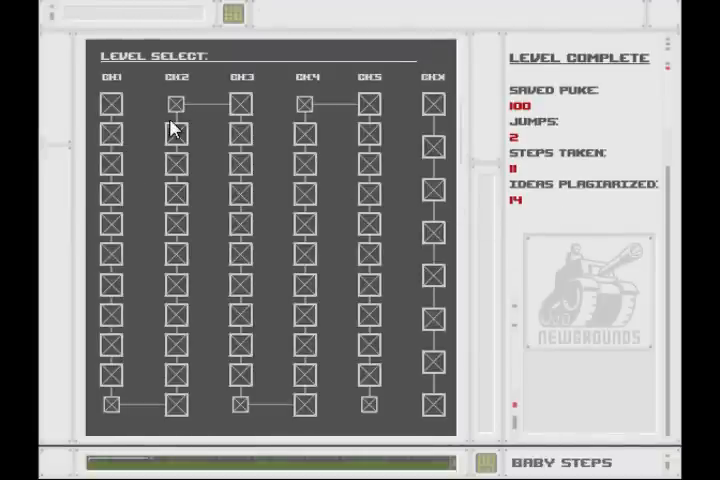
{"action": "mouse_move", "coordinate": [110, 135]}
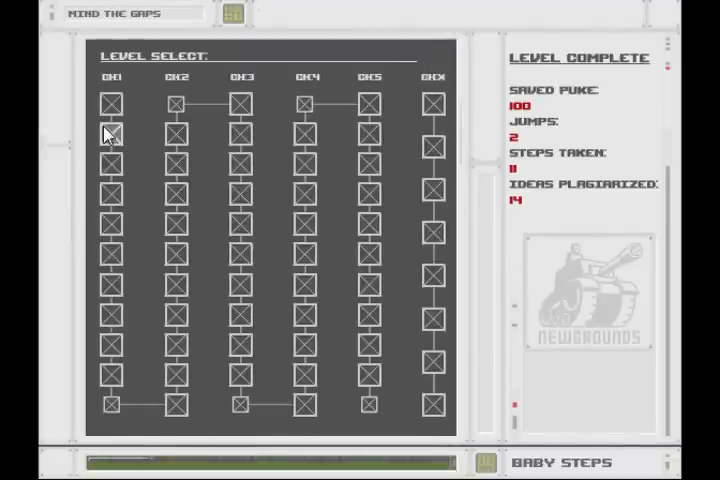
Load Mind the Gaps from the second CH1 square on the level map.
{"action": "left_click", "coordinate": [110, 130]}
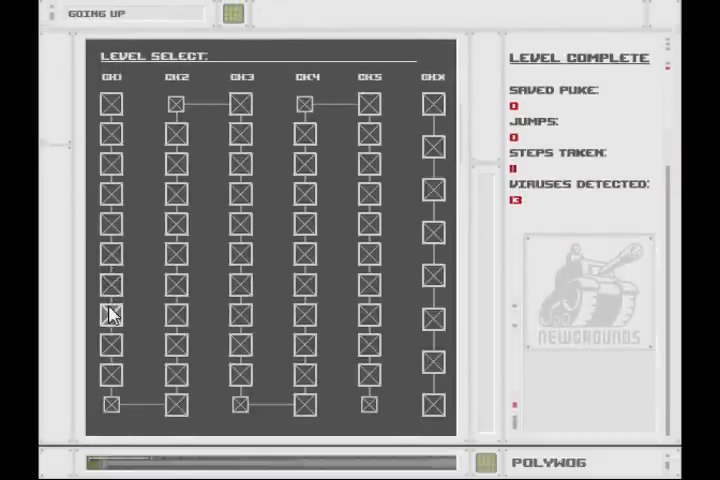
Launch a chapter-one level from the lower CH1 square on the map.
{"action": "left_click", "coordinate": [110, 312]}
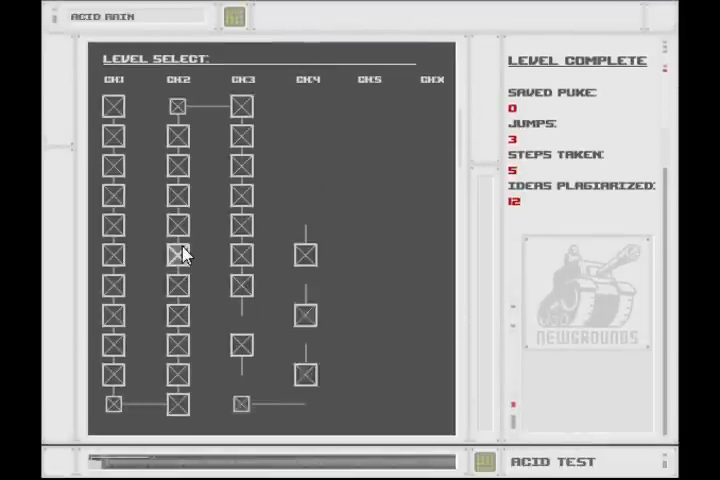
Launch a chapter-two level from its CH2 square on the level map.
{"action": "left_click", "coordinate": [178, 253]}
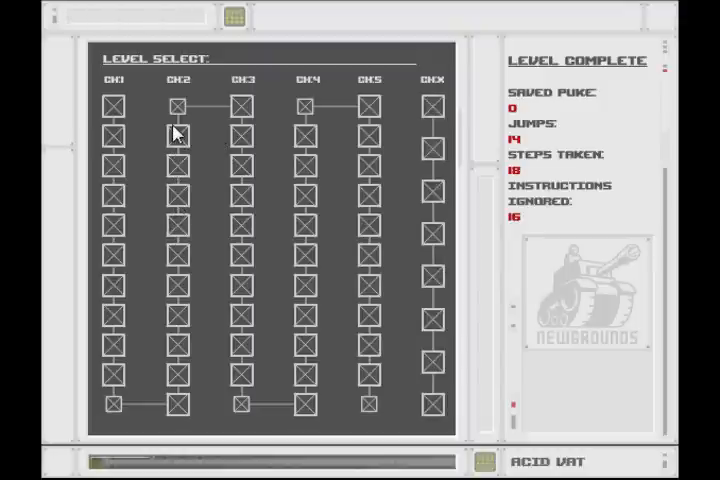
Load Content Delivery from the second CH2 square on the level map.
{"action": "left_click", "coordinate": [178, 133]}
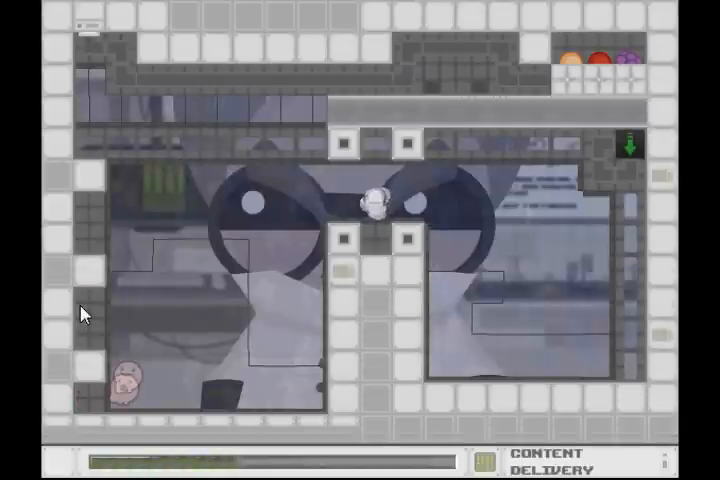